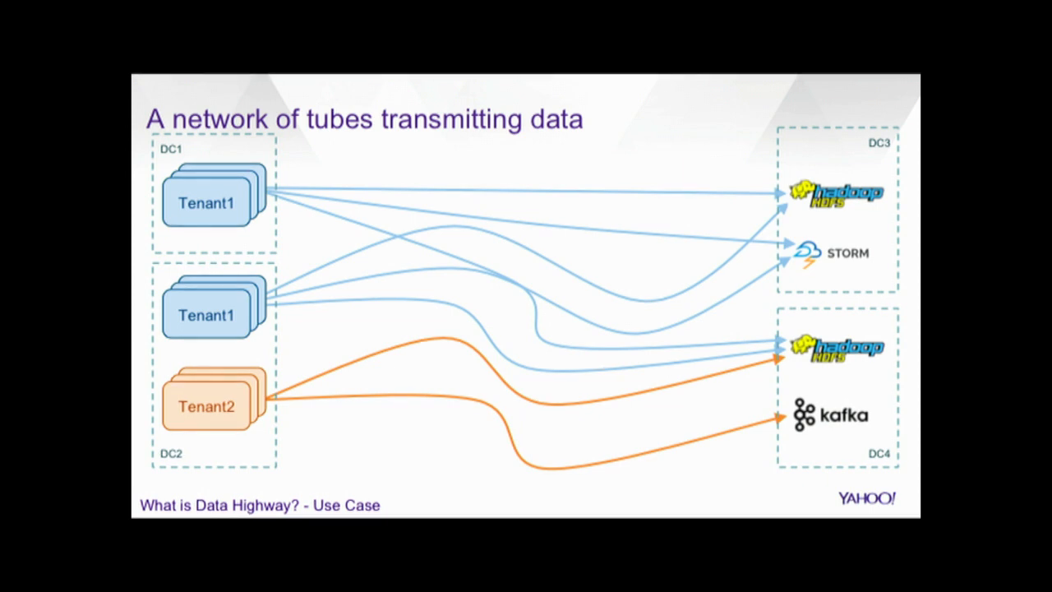
# Advance to the Data Highway overview slide with its five headline figures
pyautogui.press('Right')
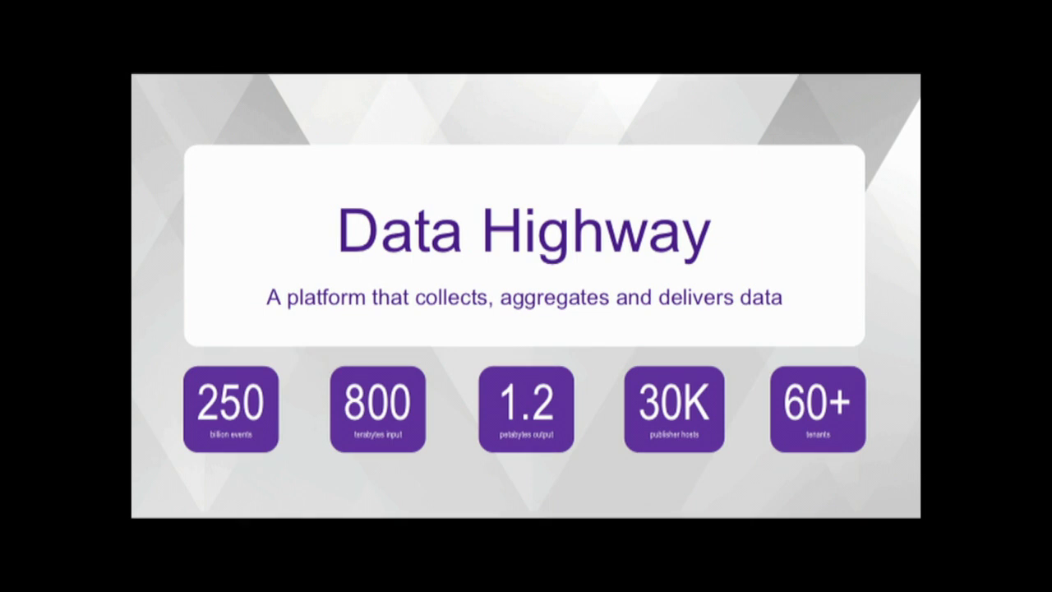
# Advance to the Salient Features slide listing Collection and Delivery capabilities
pyautogui.press('Right')
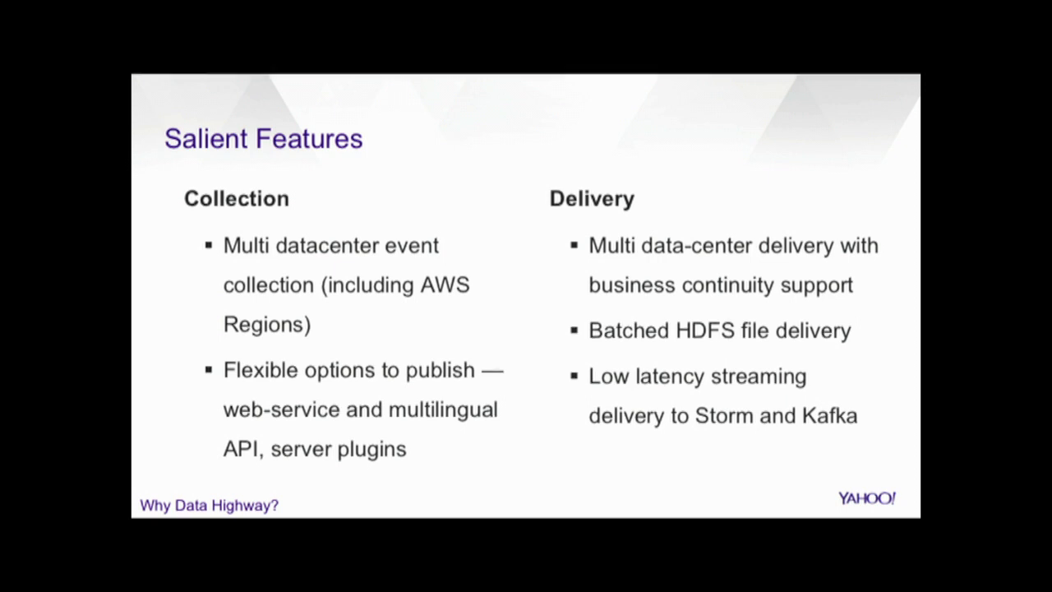
# Advance to the Supporting Features slide on audits, tenant rate limits and adaptive limits
pyautogui.press('Right')
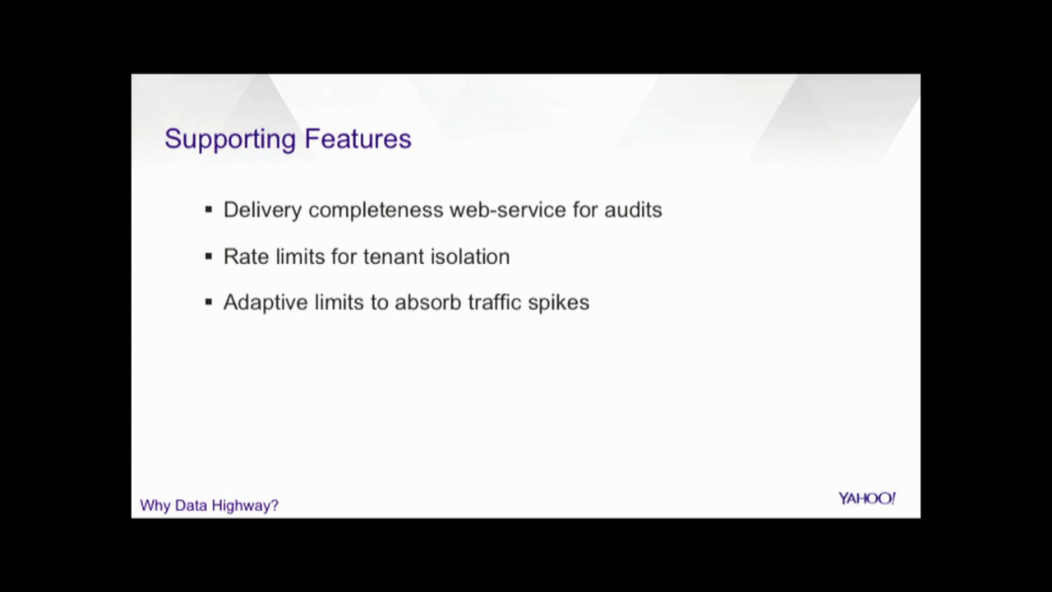
# Advance to the second Supporting Features slide ending with Schema Registry
pyautogui.press('Right')
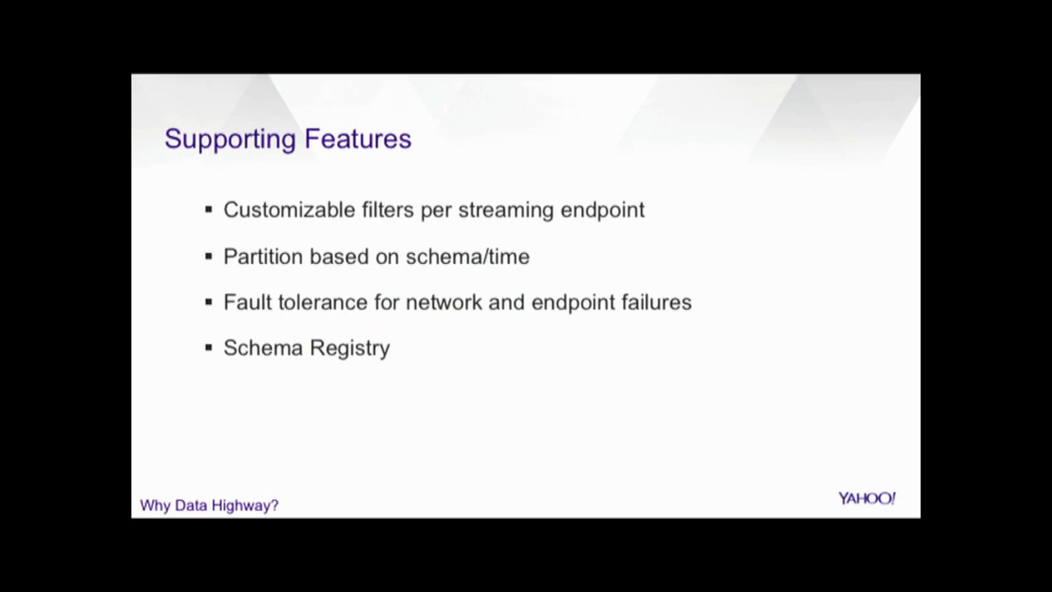
pyautogui.press('Right')
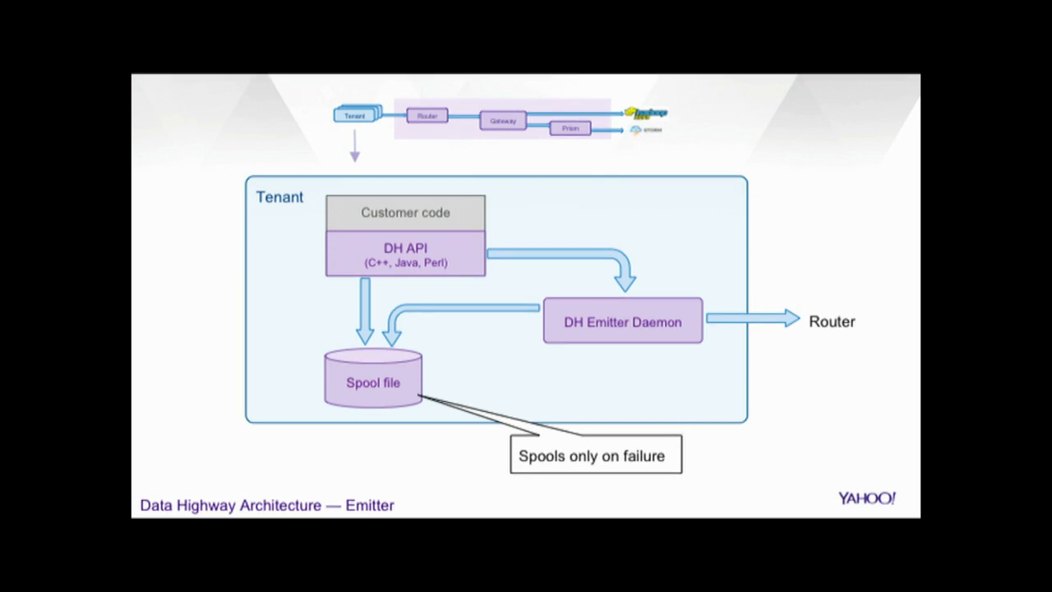
# Reveal the arrow from the spool file to the DH Emitter Daemon
pyautogui.press('Right')
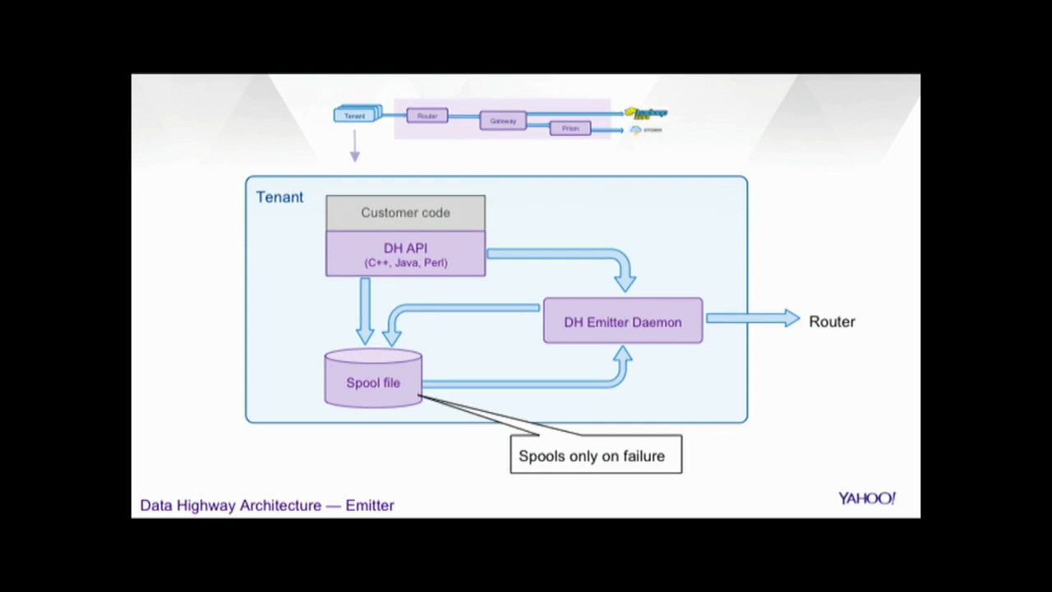
# Advance to the Router architecture slide with HTTP server, Broker, spool file and Forwarder
pyautogui.press('Right')
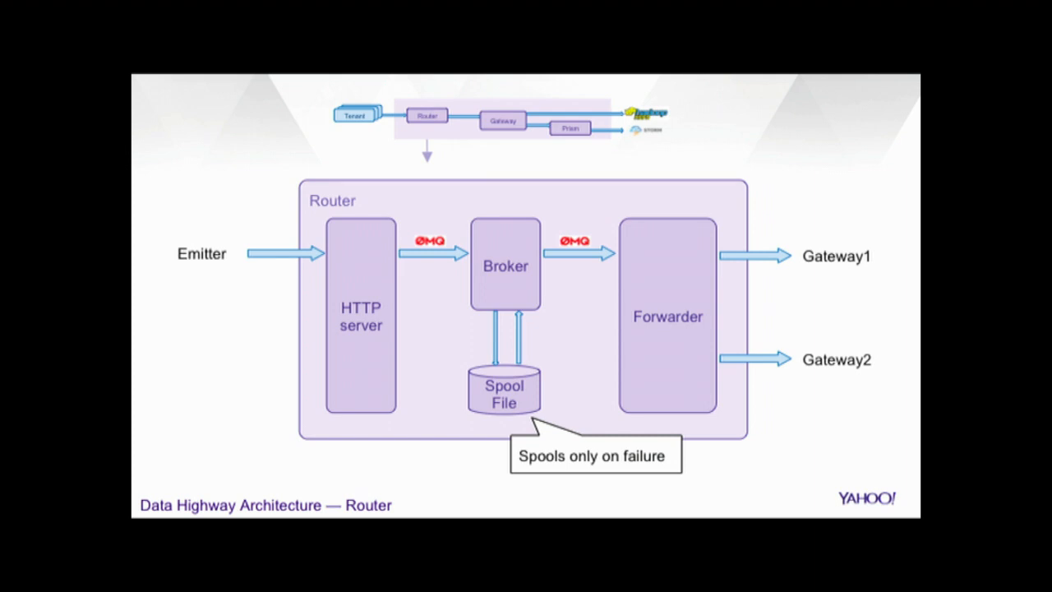
pyautogui.press('Right')
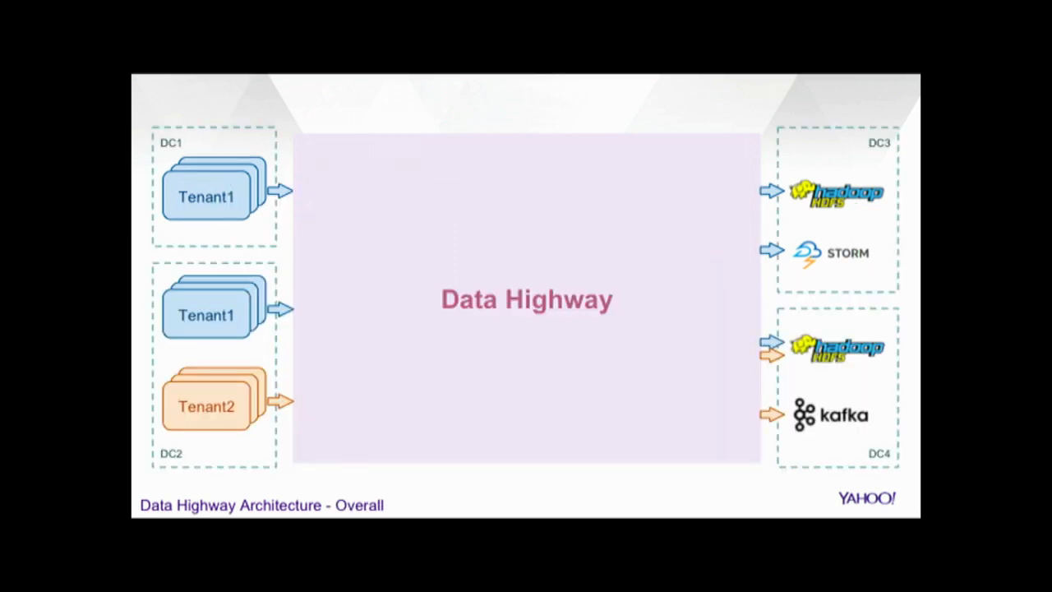
pyautogui.press('Right')
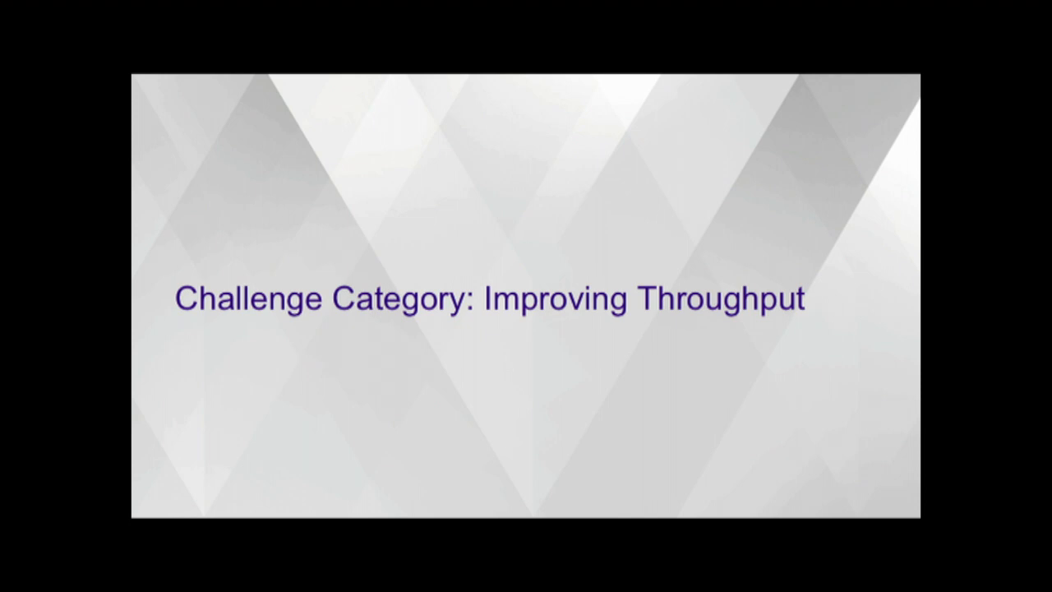
# Advance past the throughput title and Event Flow diagram to Challenge: Disk Contention
pyautogui.press('Right')
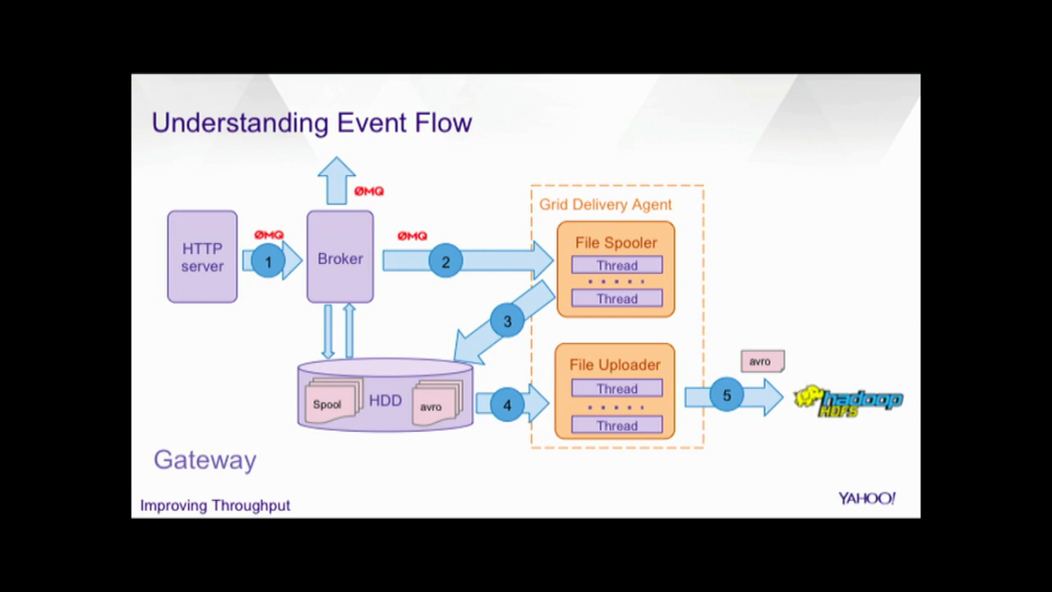
pyautogui.press('Right')
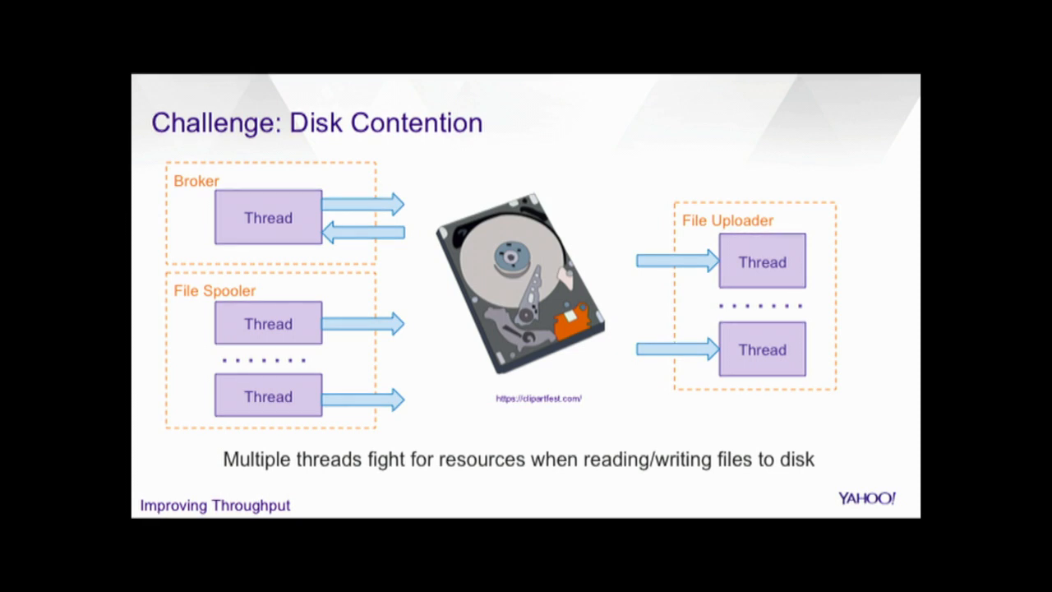
# Advance past Disk Contention to the Challenge: Namespace Explosion slide
pyautogui.press('Right')
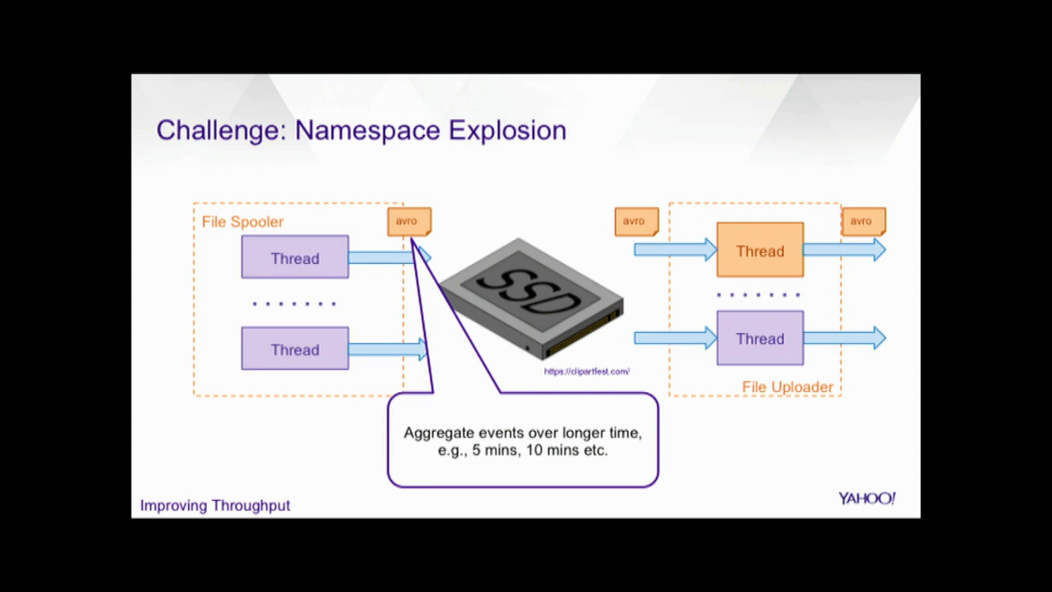
# Advance past Namespace Explosion to the Solution: File Merging? slide
pyautogui.press('Right')
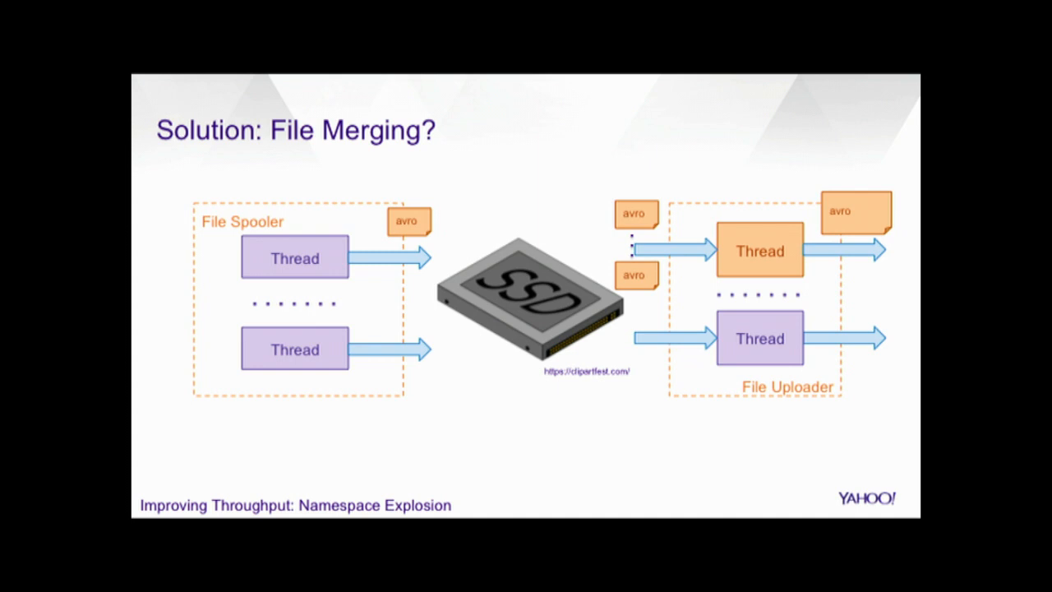
# Advance past File Merging to the Controlling Throughput: Challenges slide
pyautogui.press('Right')
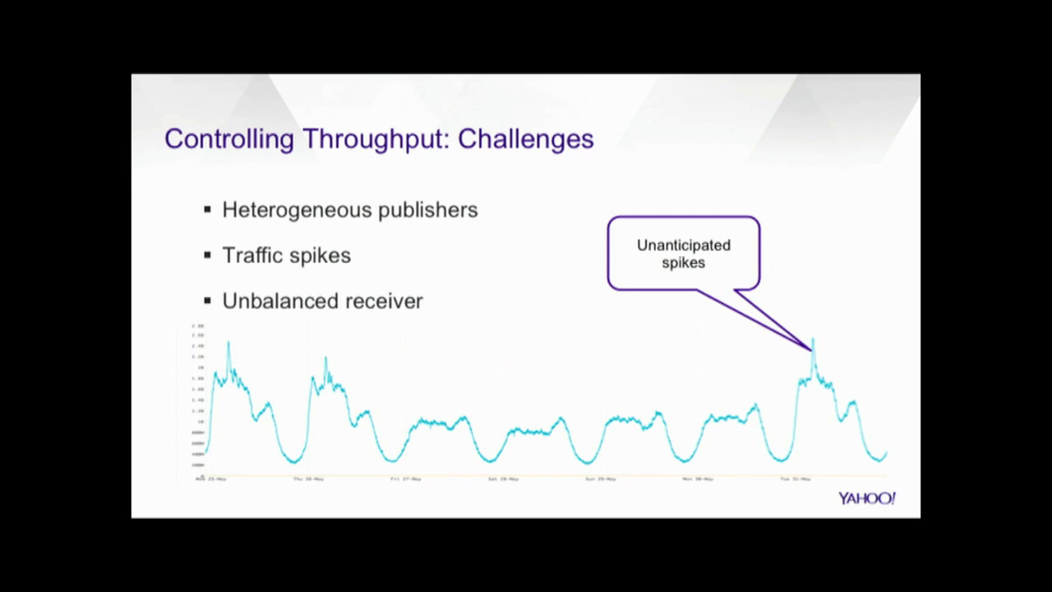
# Advance past Controlling Throughput: Challenges to the Rate Limiting In All Nodes slide
pyautogui.press('Right')
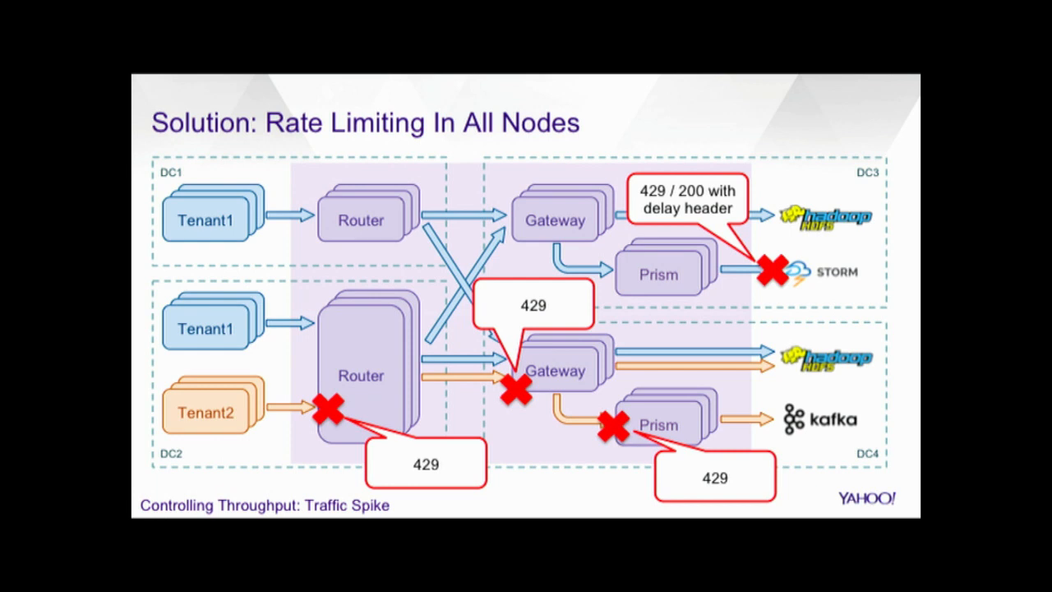
# Advance to the Challenge: Unbalanced Receiver slide with the Prism-to-Storm path outlined
pyautogui.press('Right')
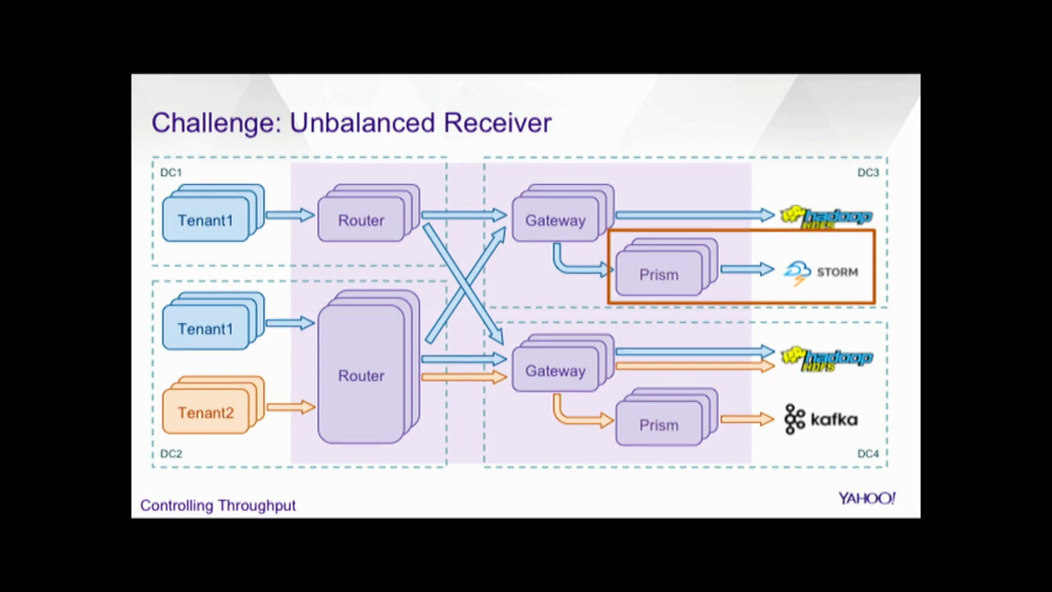
# Advance to the Unbalanced Receiver close-up linking Prism's SDA to Storm Spouts
pyautogui.press('Right')
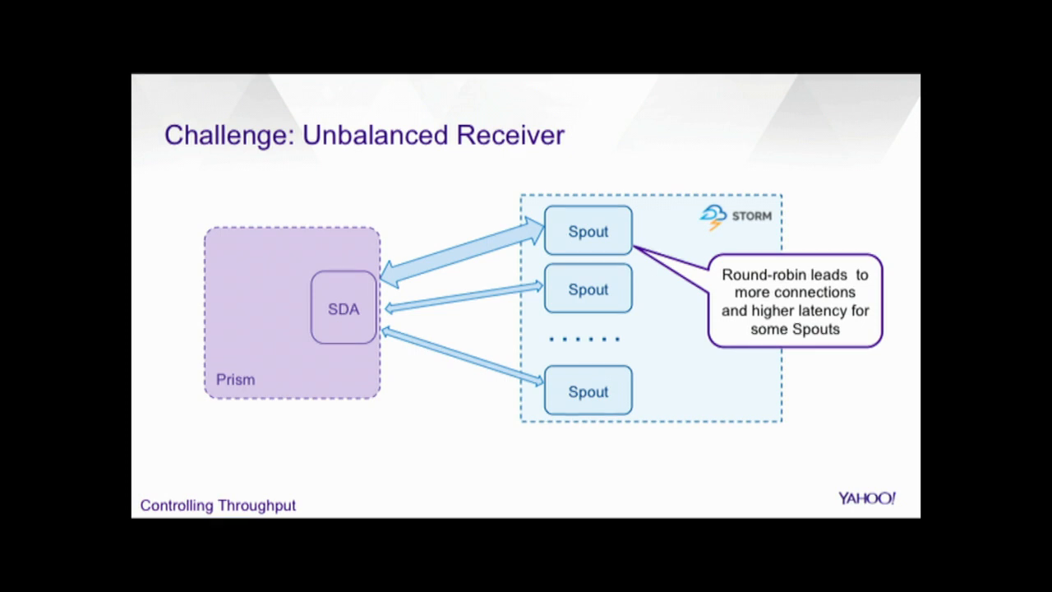
# Advance to Solution: Penalty Based Load Balancing, penalty as connections times latency weight
pyautogui.press('Right')
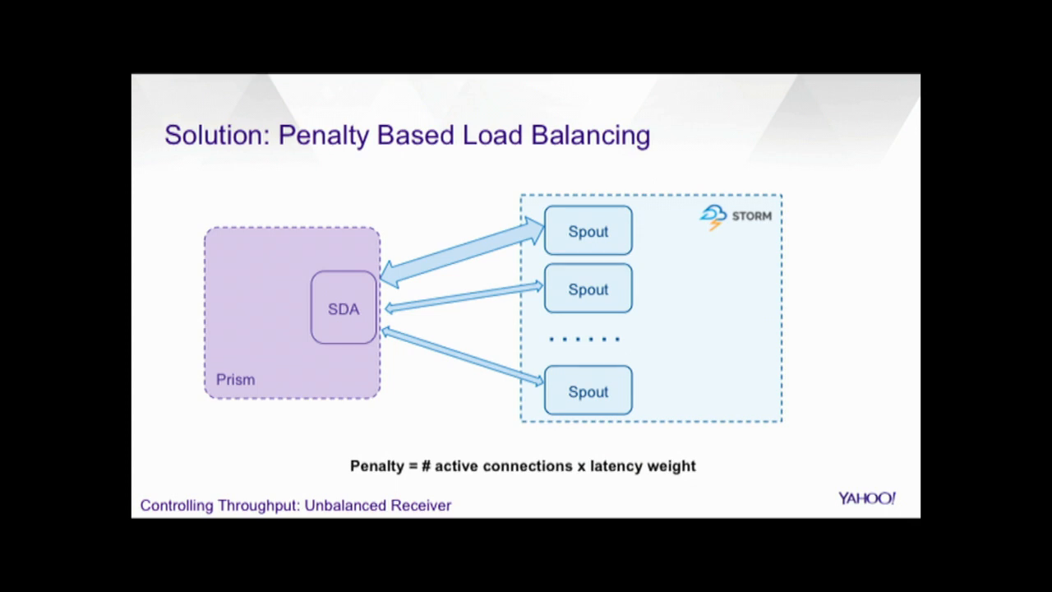
# Advance to Challenge: Traffic Flood During Recovery showing the router-to-gateway flow
pyautogui.press('Right')
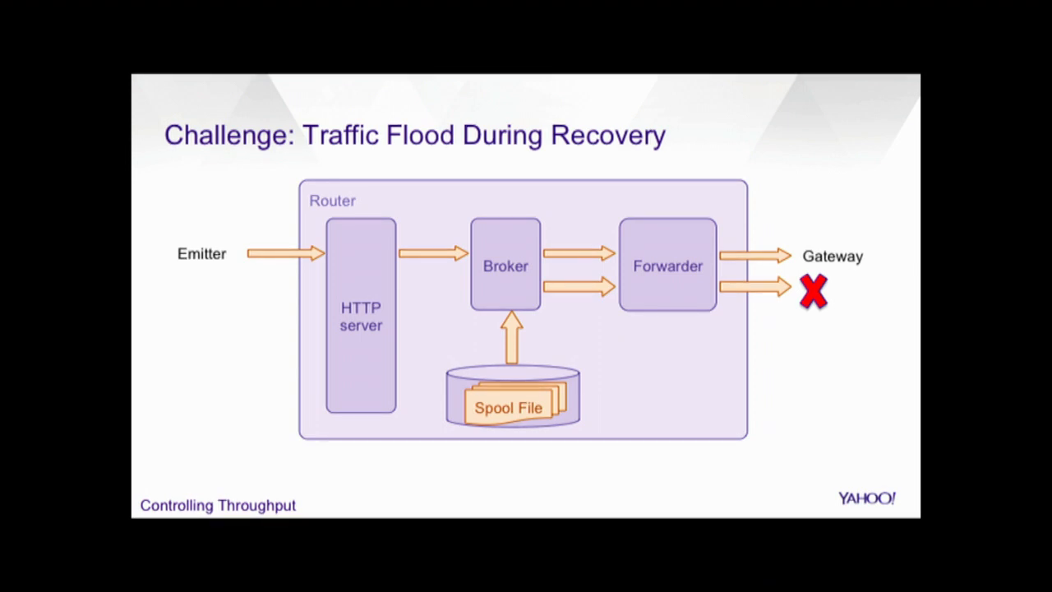
# Advance to Solution: Rate Control with the AIMD controller increasing R by a fixed amount
pyautogui.press('Right')
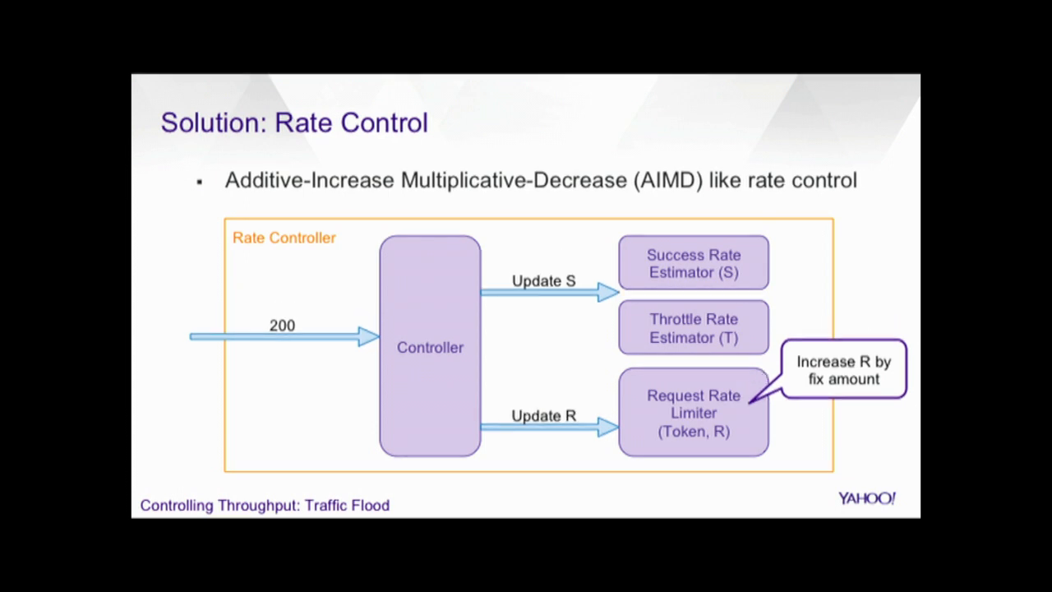
# Advance through the throughput summary to Challenge: More listing duplication, deployments, Schema Registry
pyautogui.press('Right')
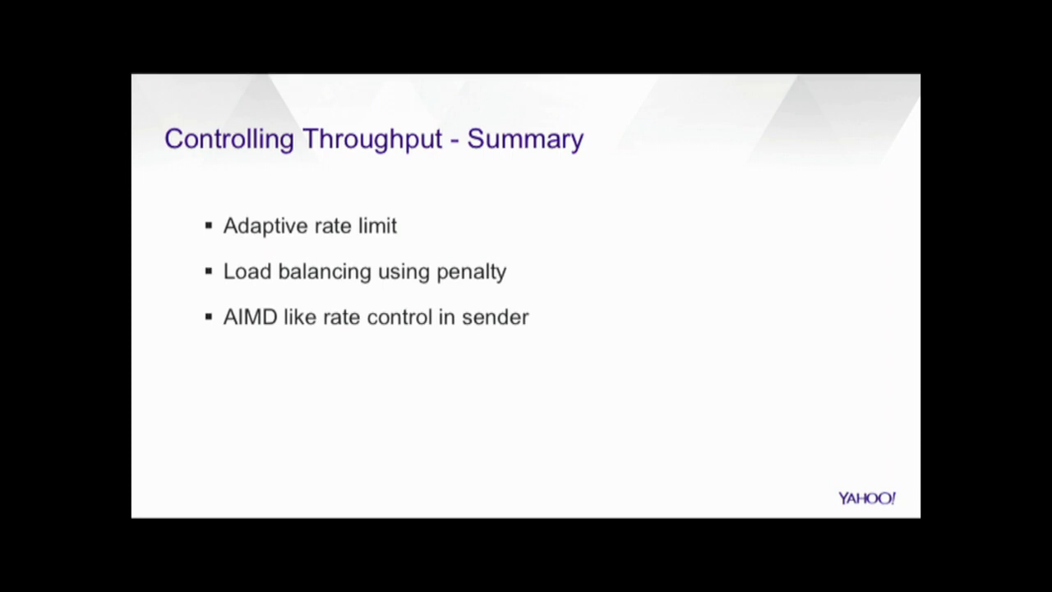
pyautogui.press('Right')
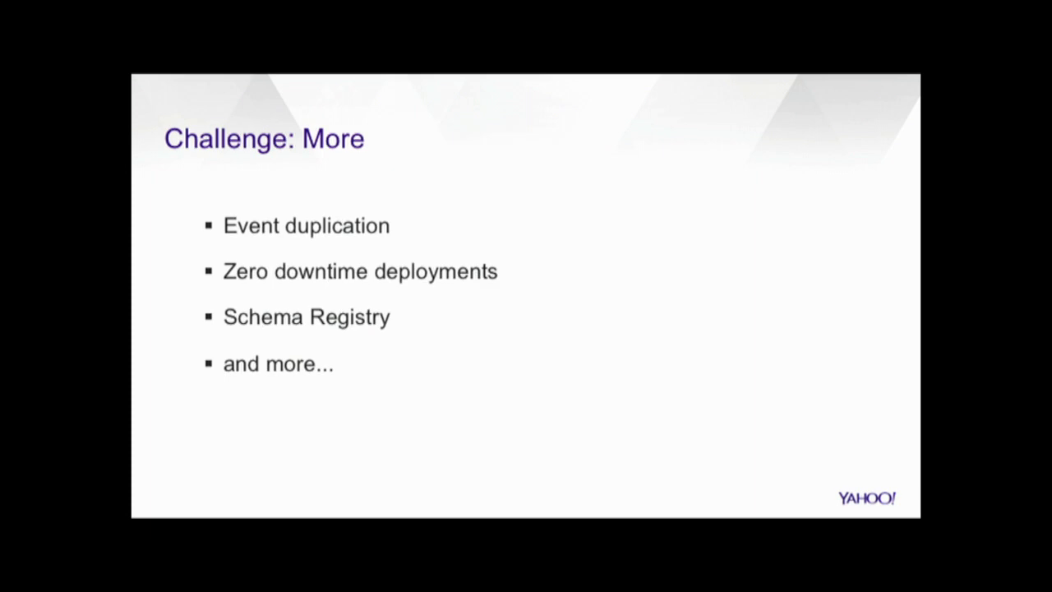